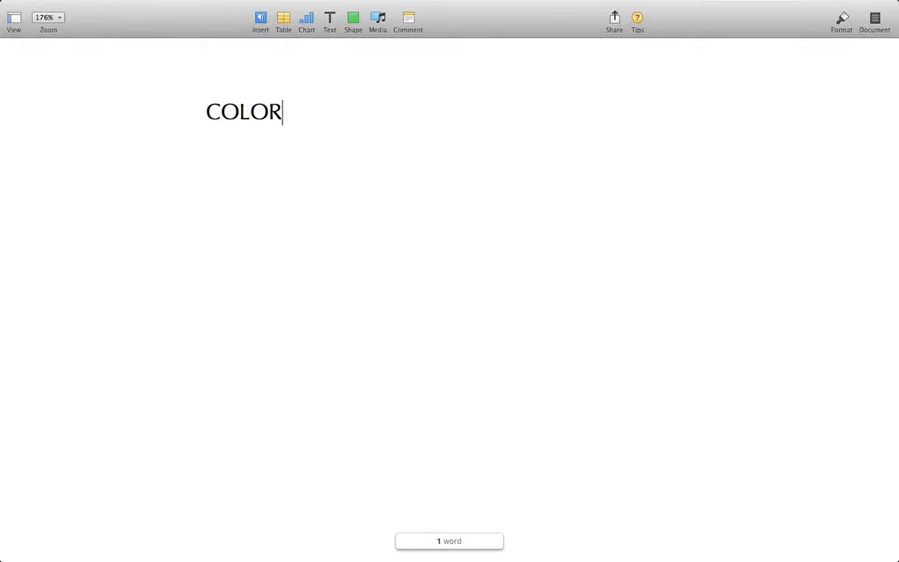
Finish the Pages title so it reads COLOR CORRECTION
text(CORRECTION)
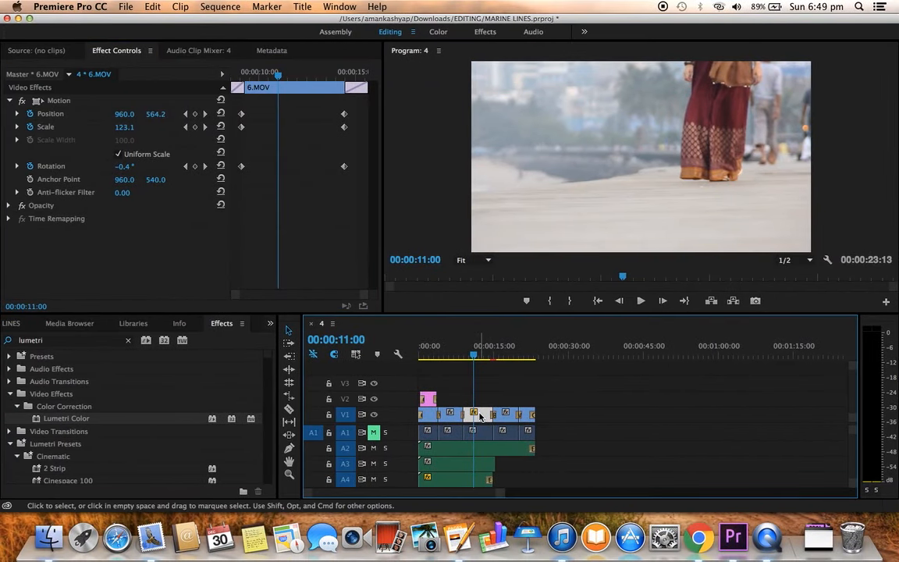
mouse_move(480, 416)
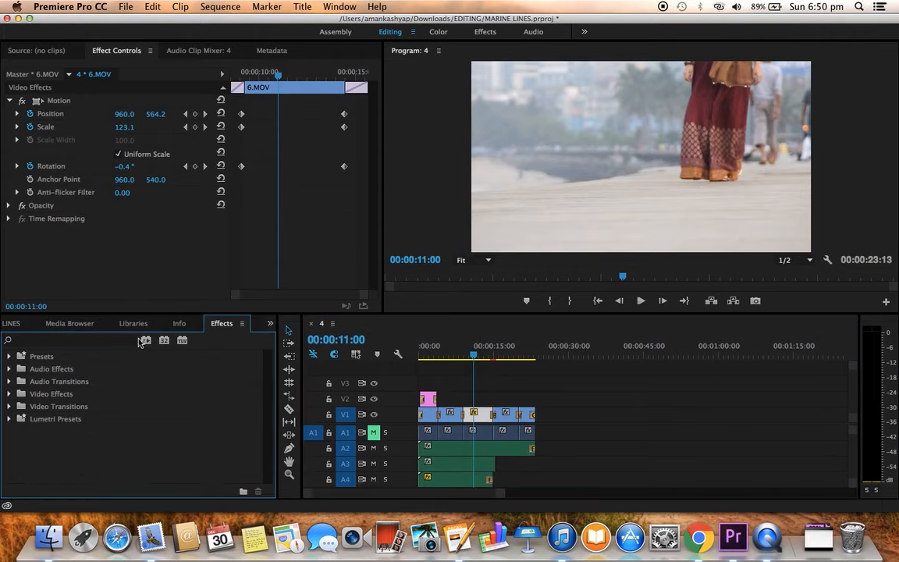
Find Lumetri Color in the Effects panel by searching 'lu' and apply it to 6.MOV
text(lumetri)
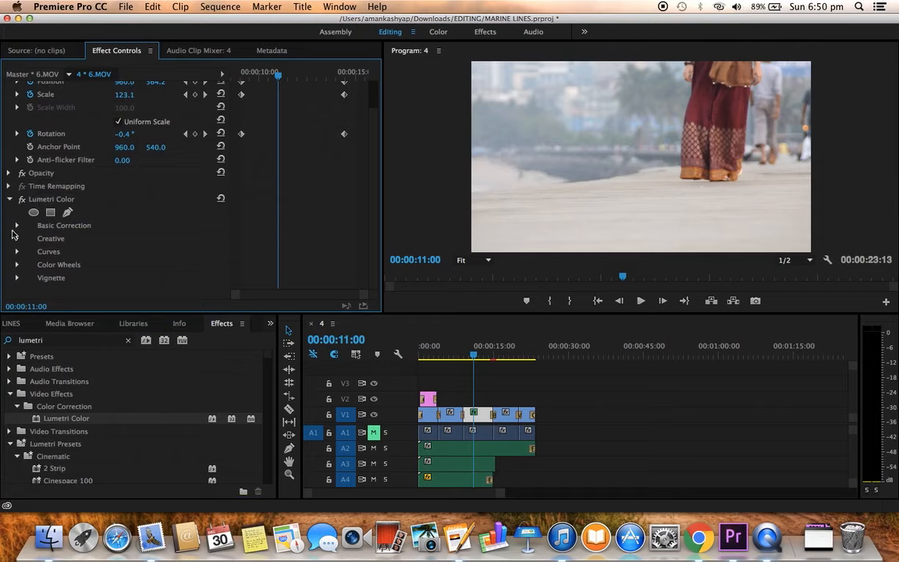
Expand Lumetri Color's Basic Correction to reveal the Input LUT option set to None
click(17, 225)
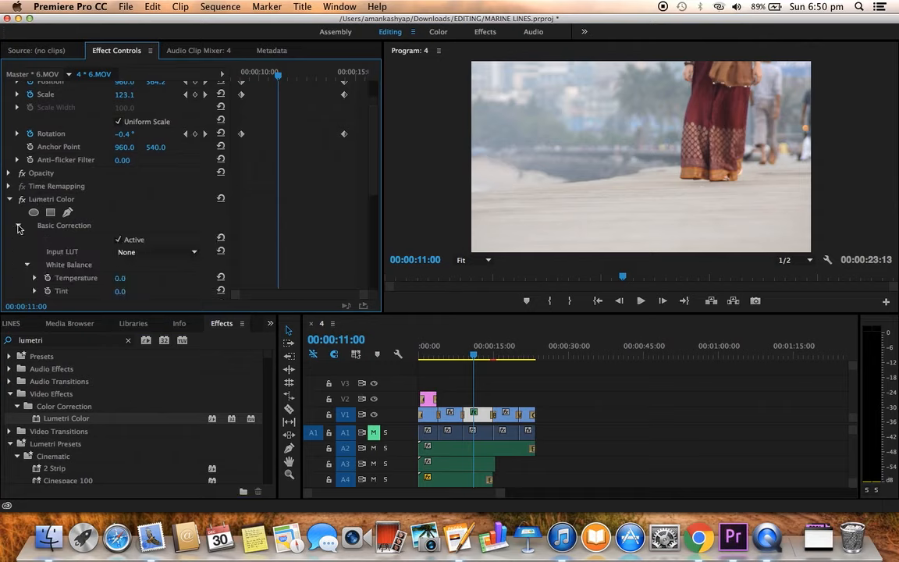
scroll(down, 3)
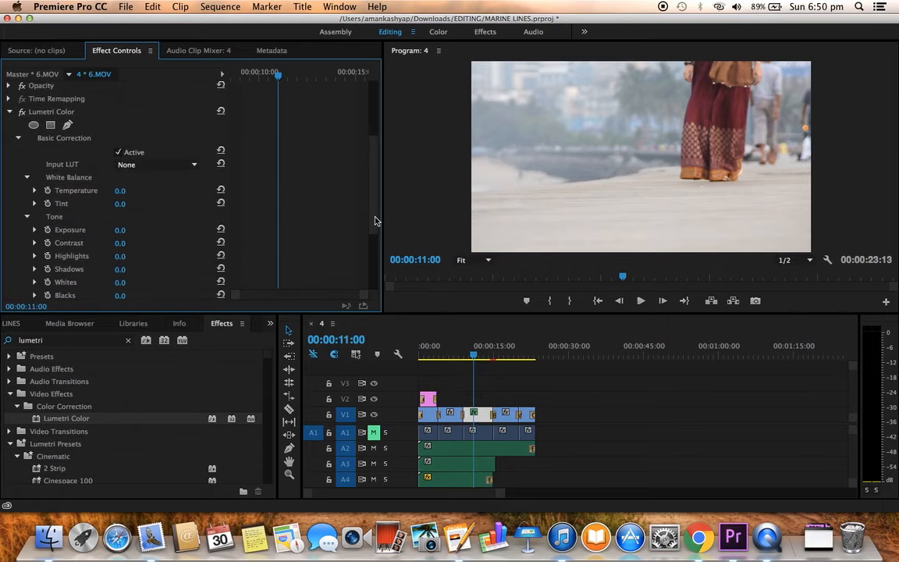
mouse_move(84, 171)
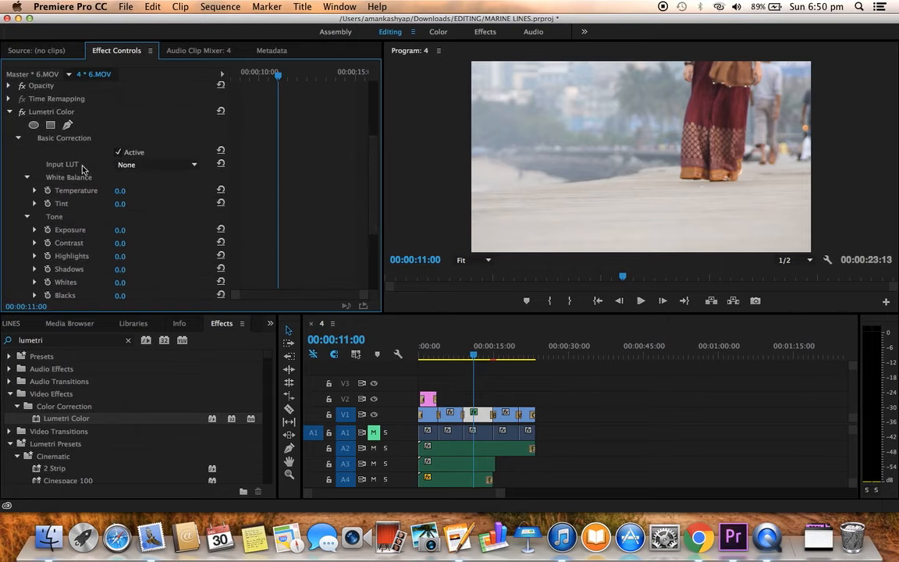
mouse_move(68, 165)
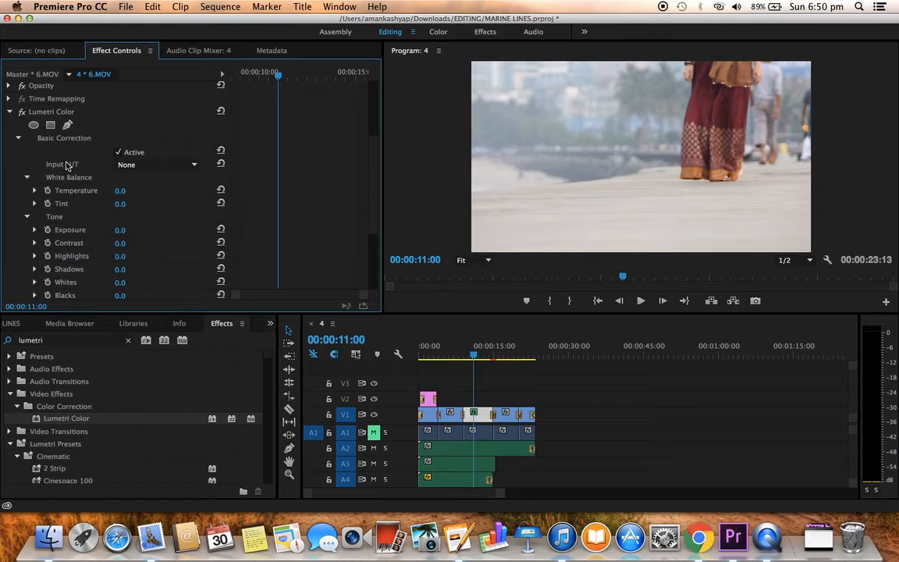
mouse_move(78, 168)
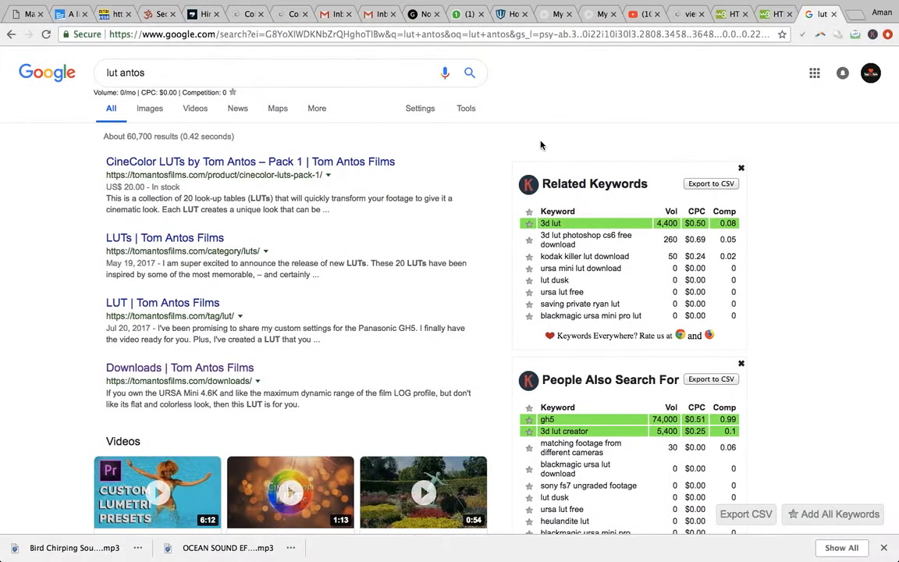
Search Google for 'lut antos download' and open the Tom Antos Films Downloads page
click(234, 74)
text( download)
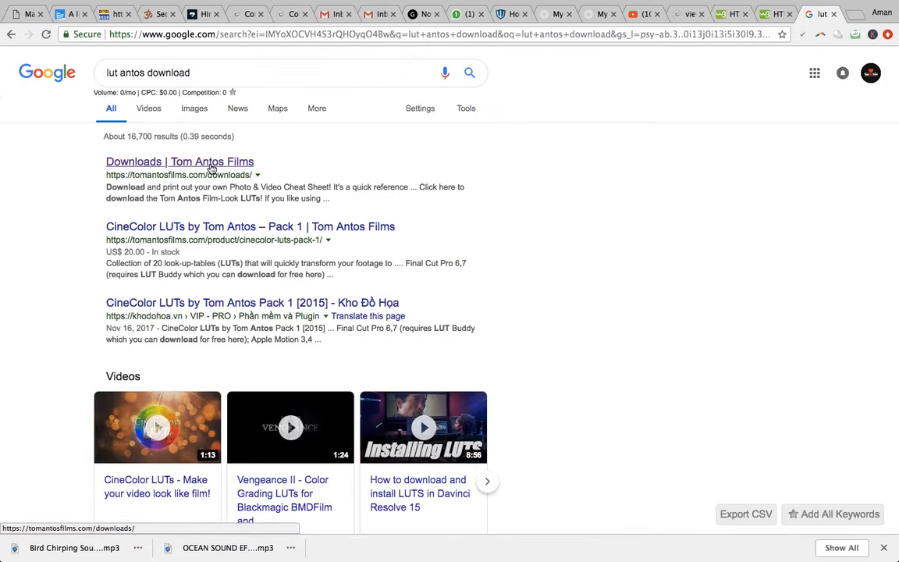
click(180, 161)
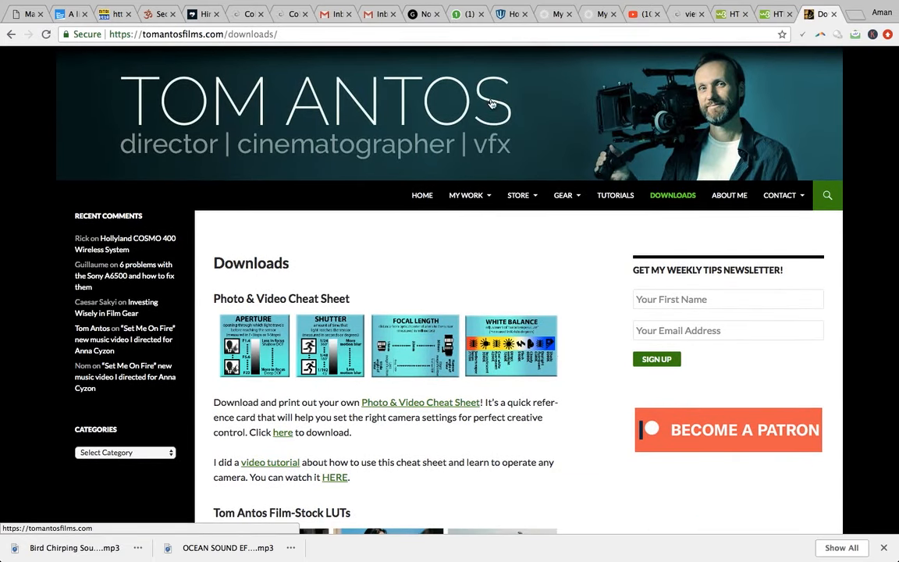
mouse_move(395, 130)
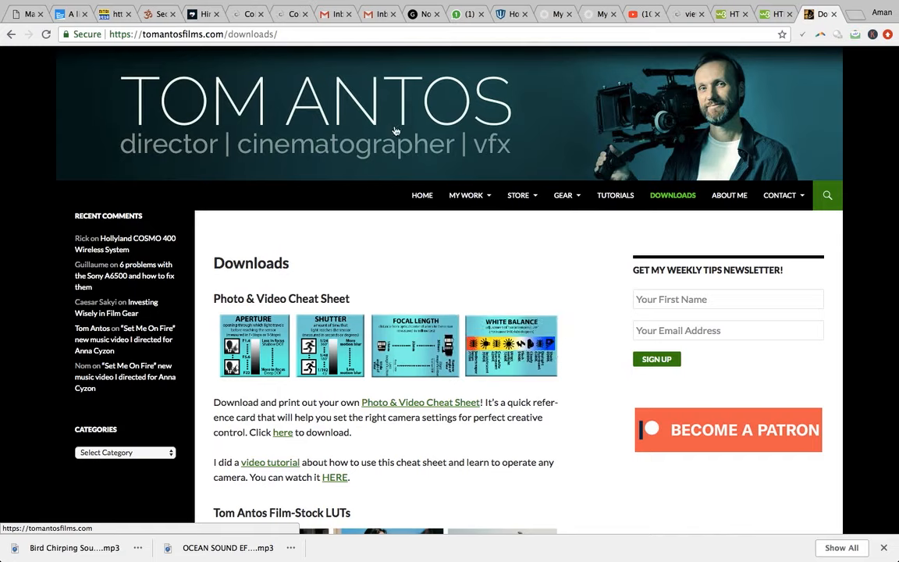
mouse_move(450, 131)
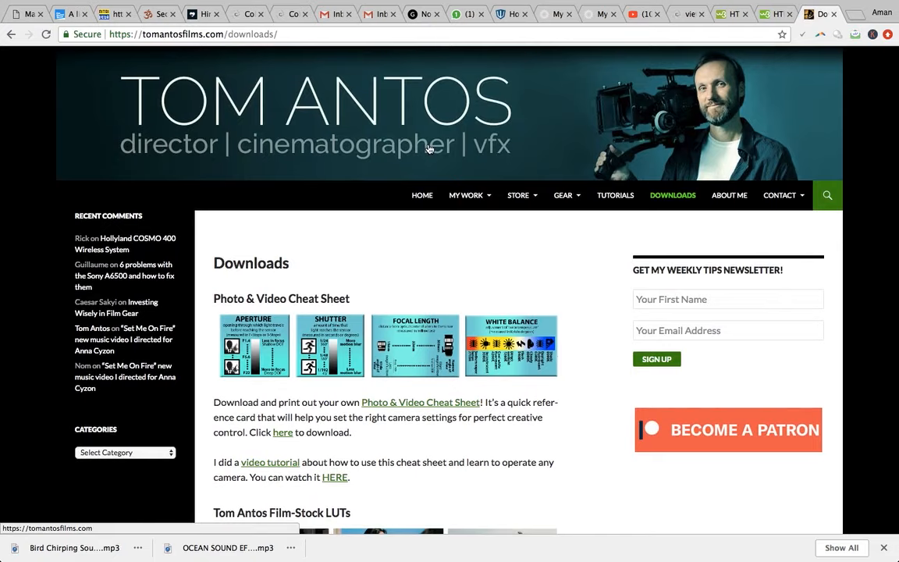
mouse_move(109, 109)
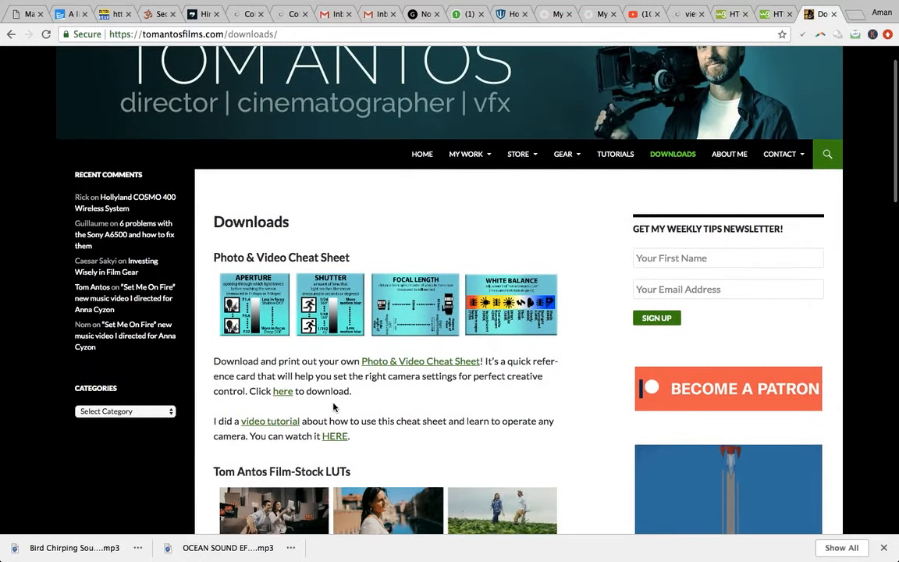
Download the free Film-Look LUTs from the Tom Antos Film-Stock LUTs section
scroll(down, 3)
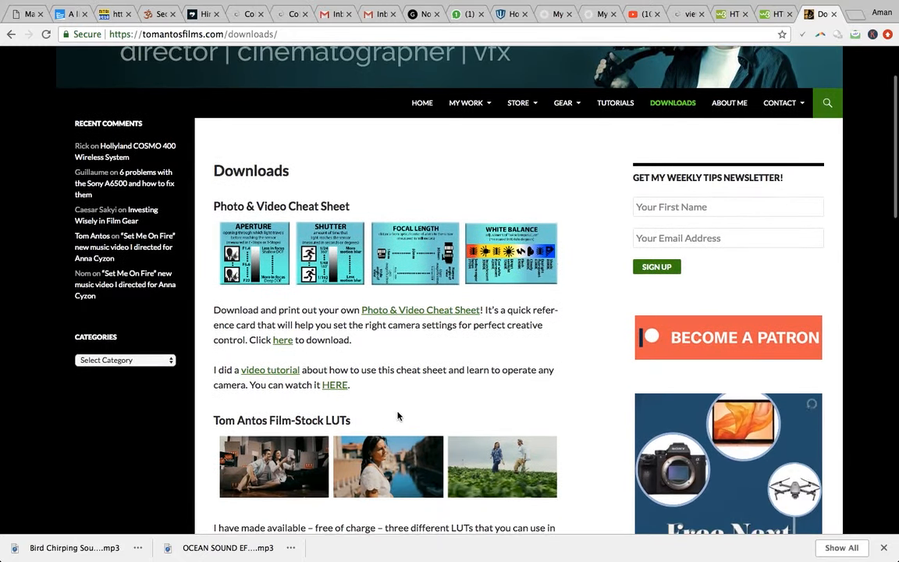
scroll(down, 3)
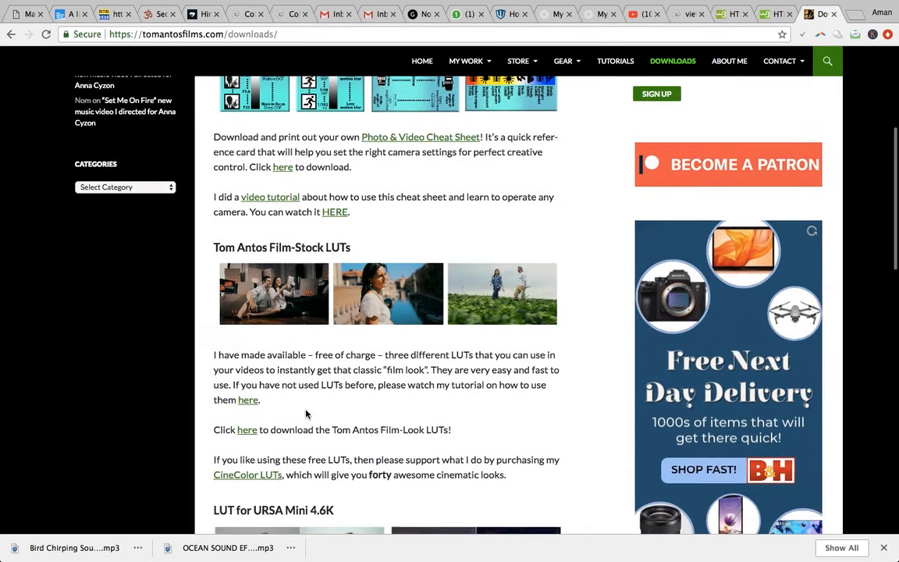
mouse_move(420, 448)
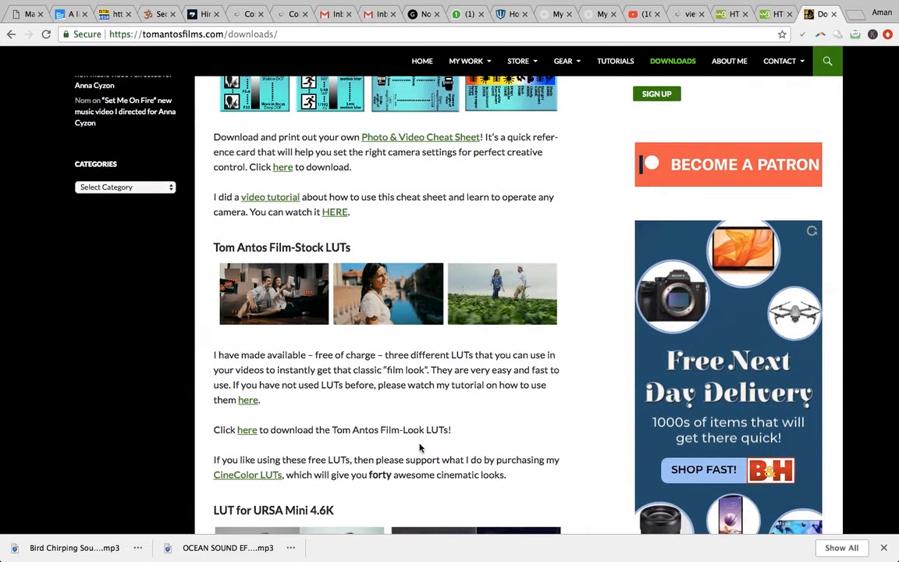
click(247, 429)
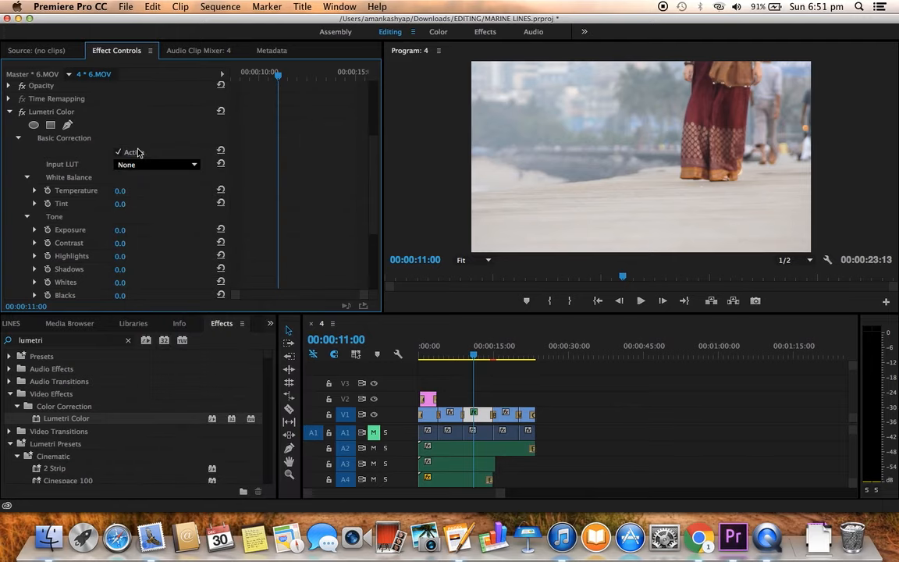
Browse for and load Antos_Film.cube as the clip's Lumetri input LUT
click(156, 164)
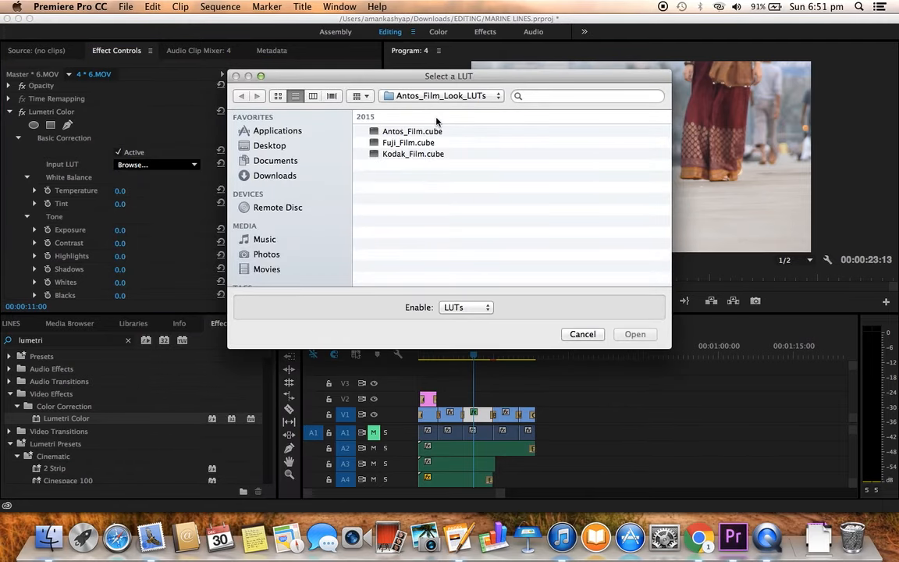
mouse_move(406, 106)
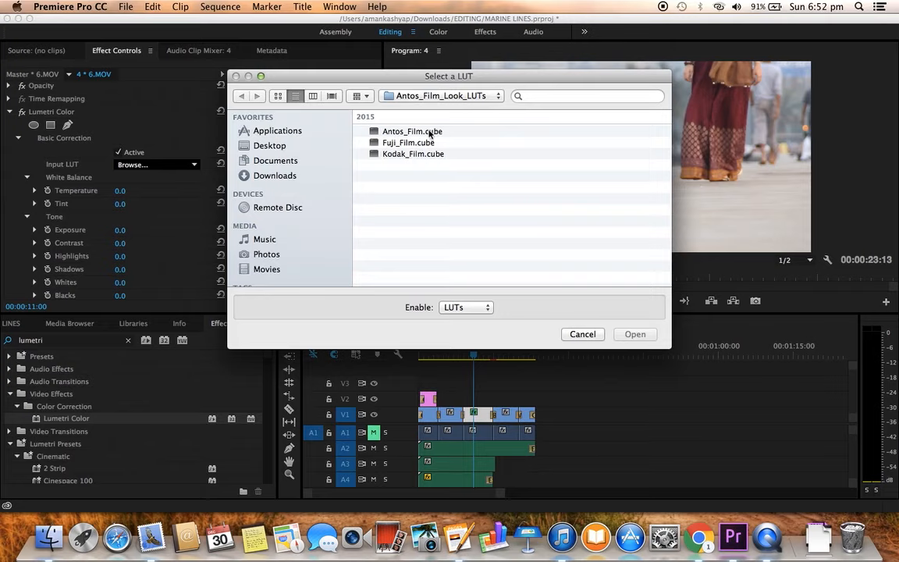
click(412, 131)
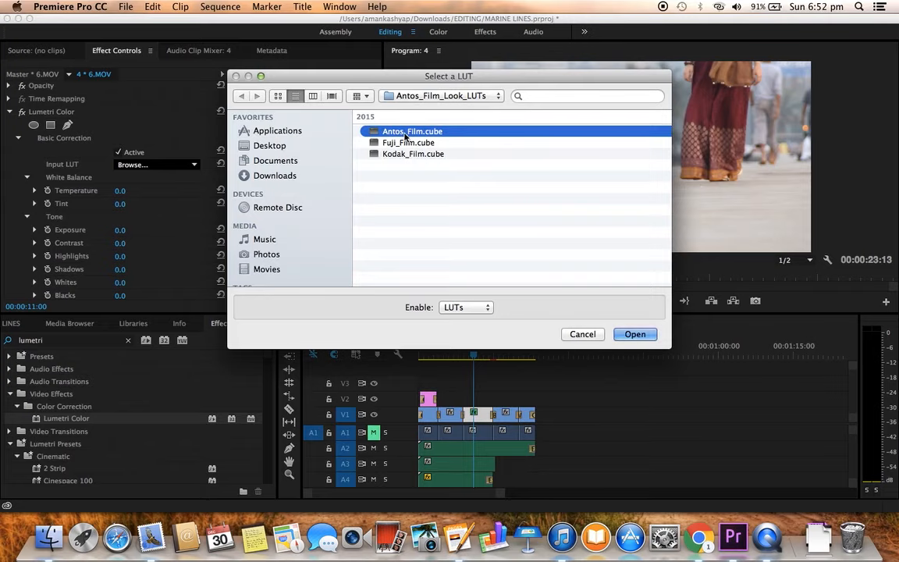
click(633, 334)
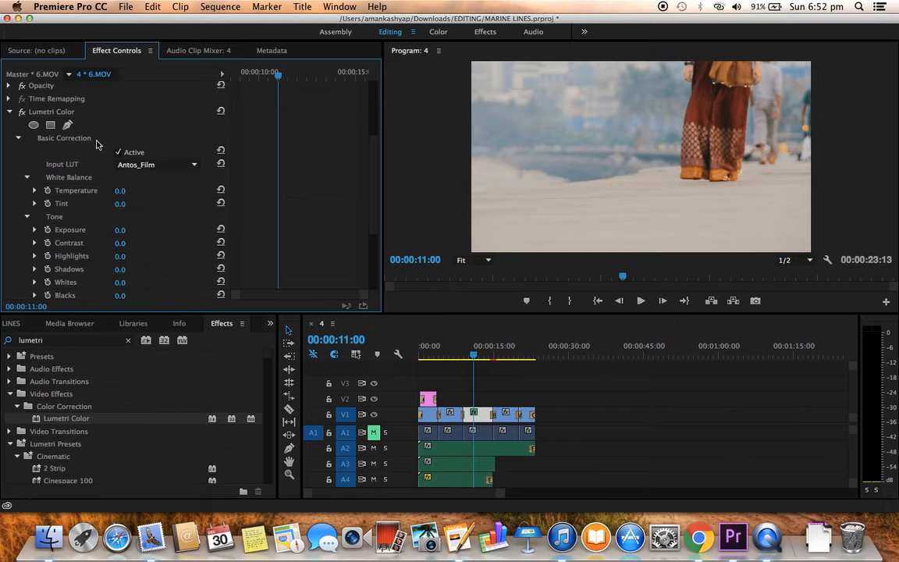
Try the Fuji_Film and then Kodak_Film LUTs as the clip's input LUT
click(156, 164)
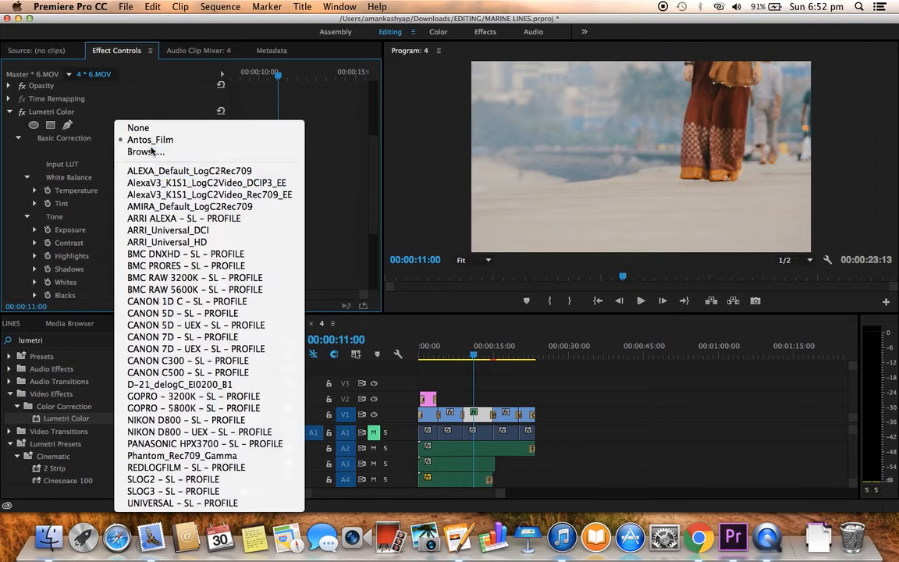
click(146, 152)
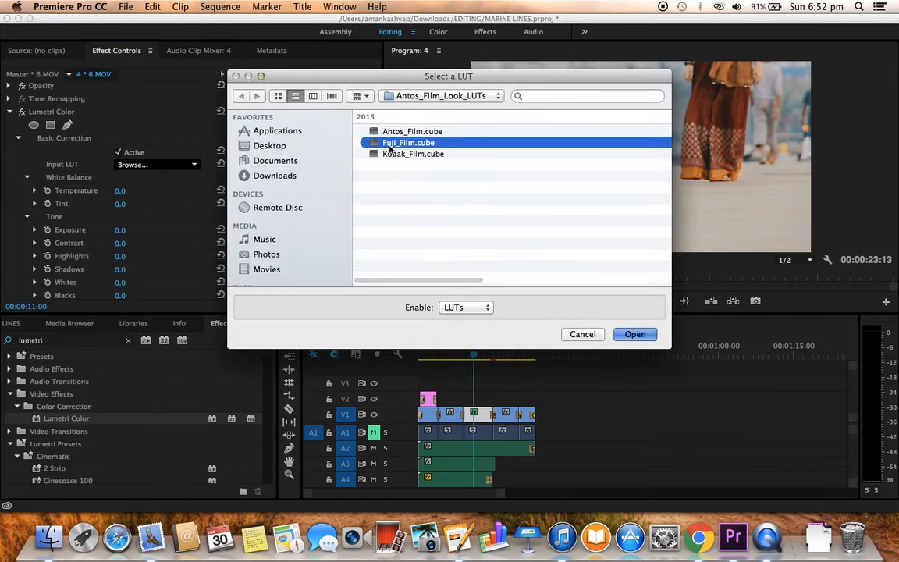
click(633, 334)
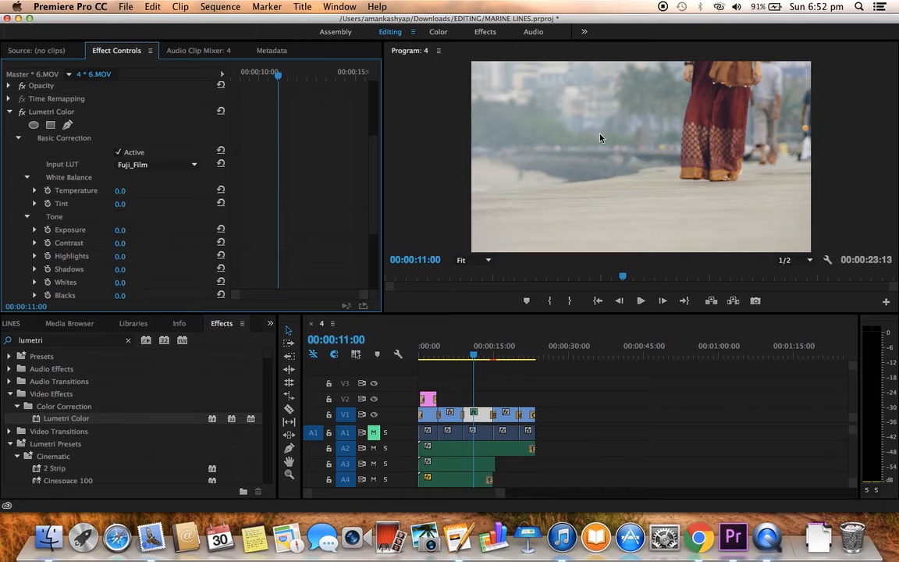
click(156, 164)
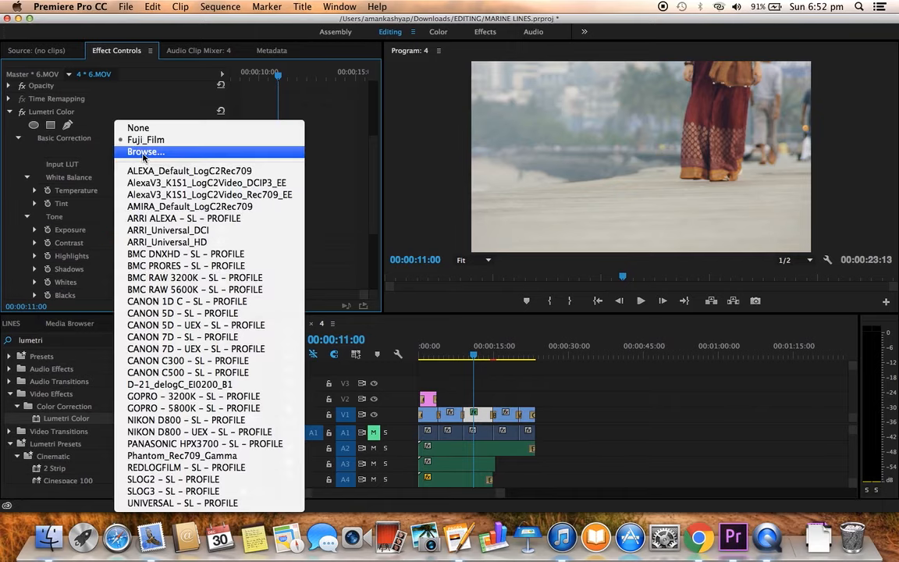
click(143, 151)
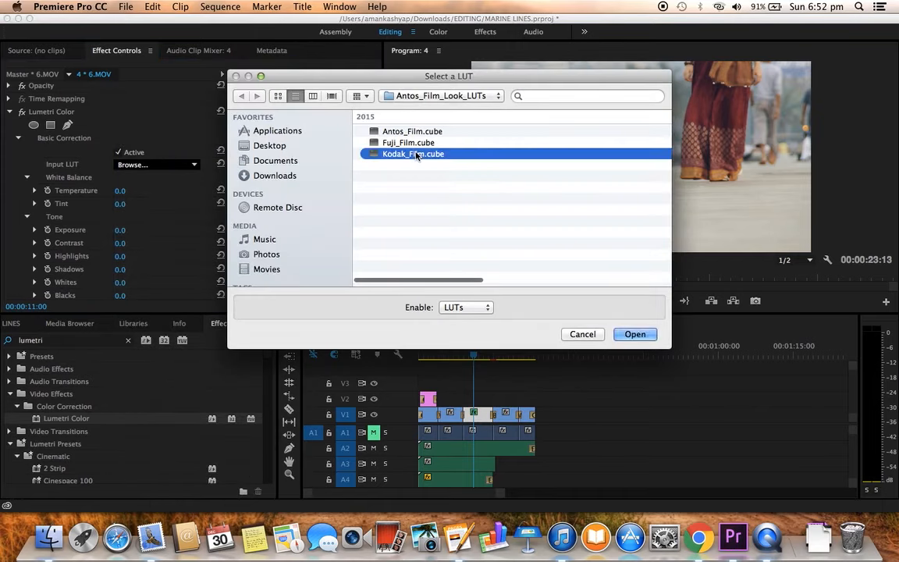
click(633, 334)
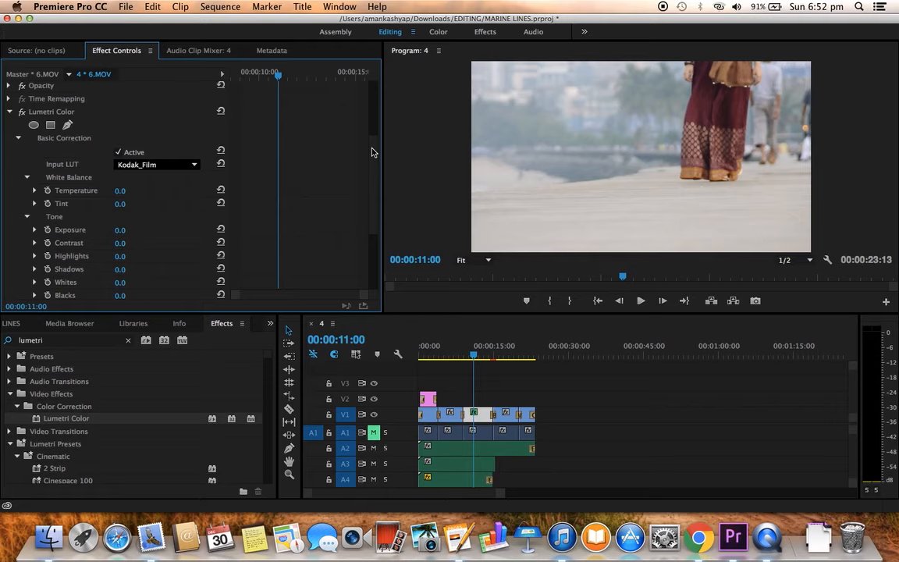
Switch the input LUT back to Antos_Film
click(156, 164)
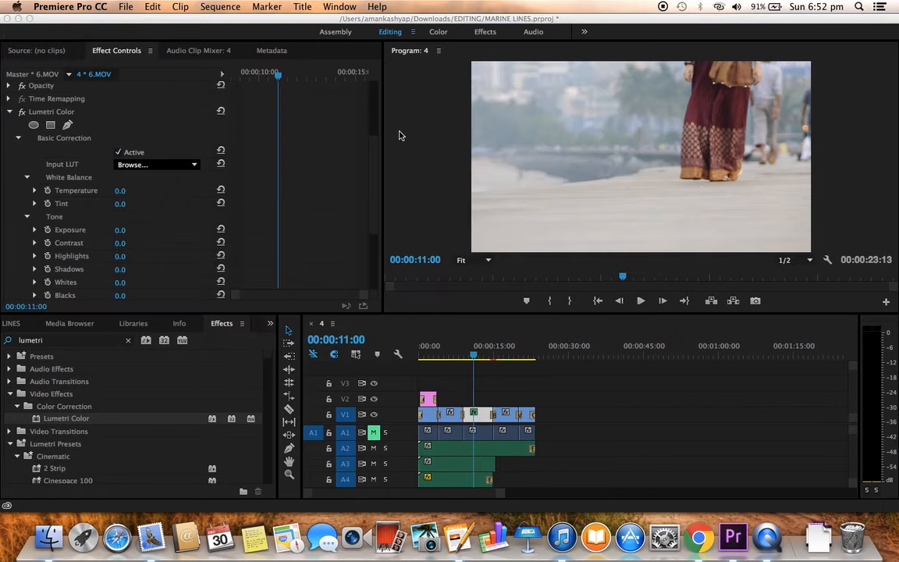
click(156, 166)
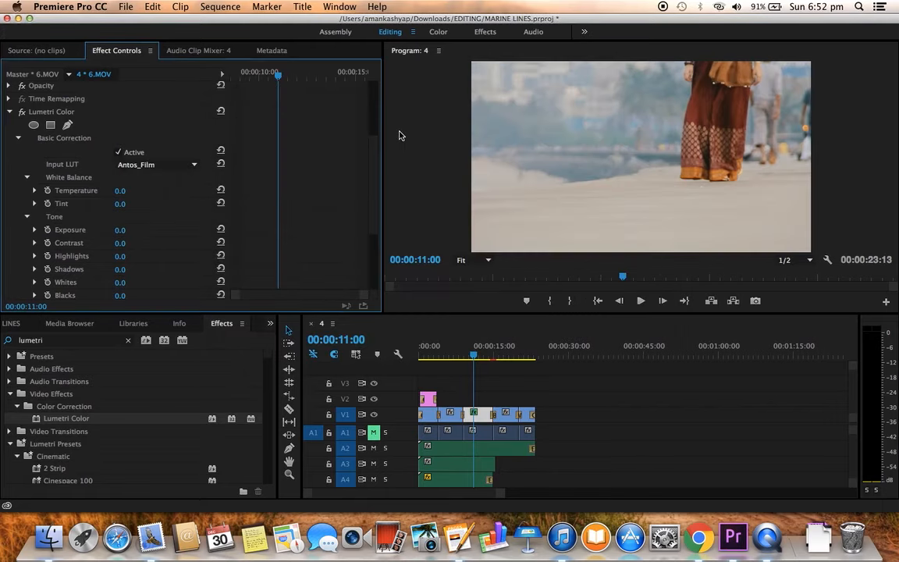
Set the clip's Lumetri input LUT back to None
click(156, 164)
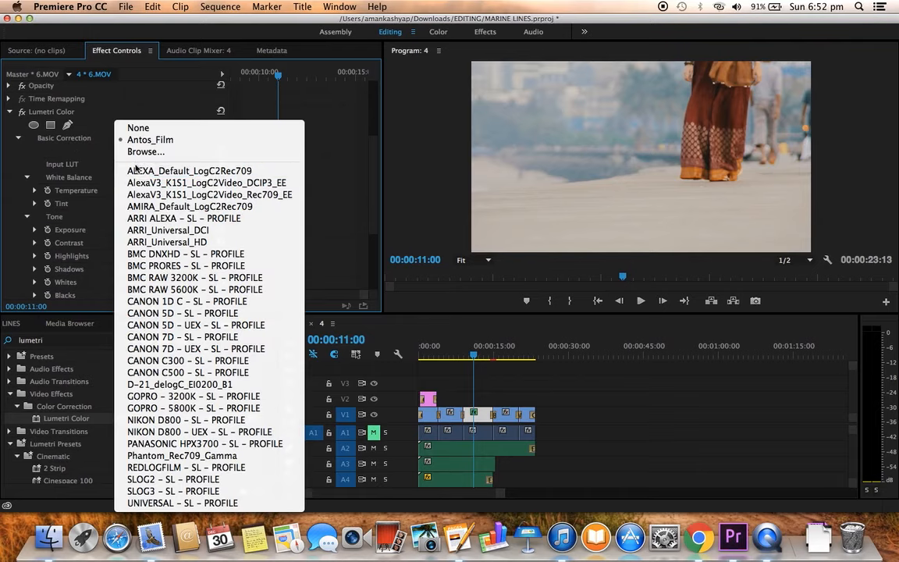
click(137, 128)
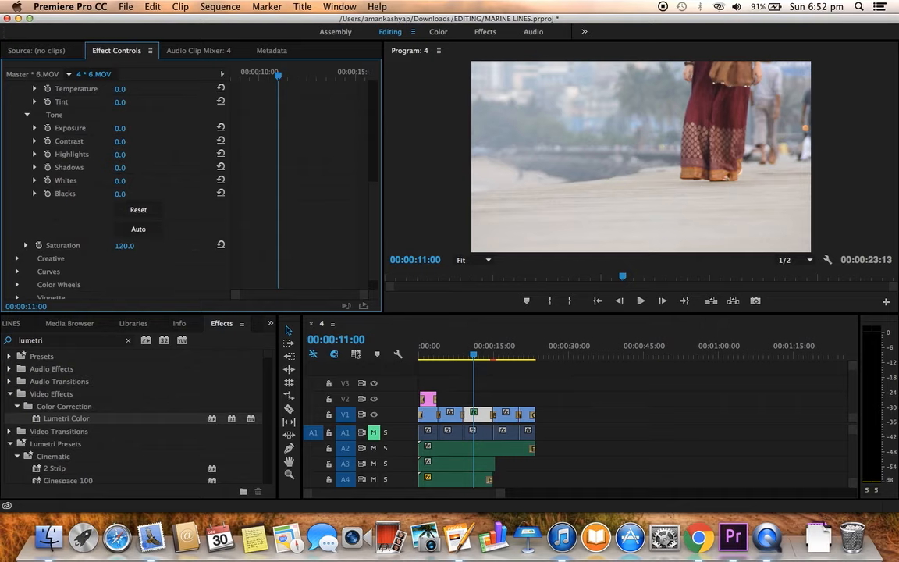
Raise Saturation to about 128 and experiment with the Highlights amount
drag(125, 245, 131, 245)
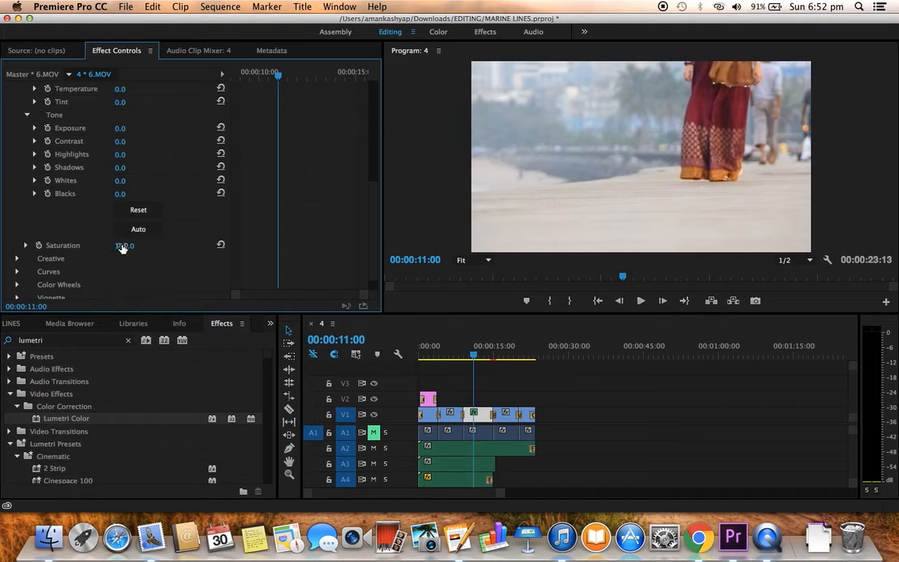
drag(125, 246, 125, 247)
text(128)
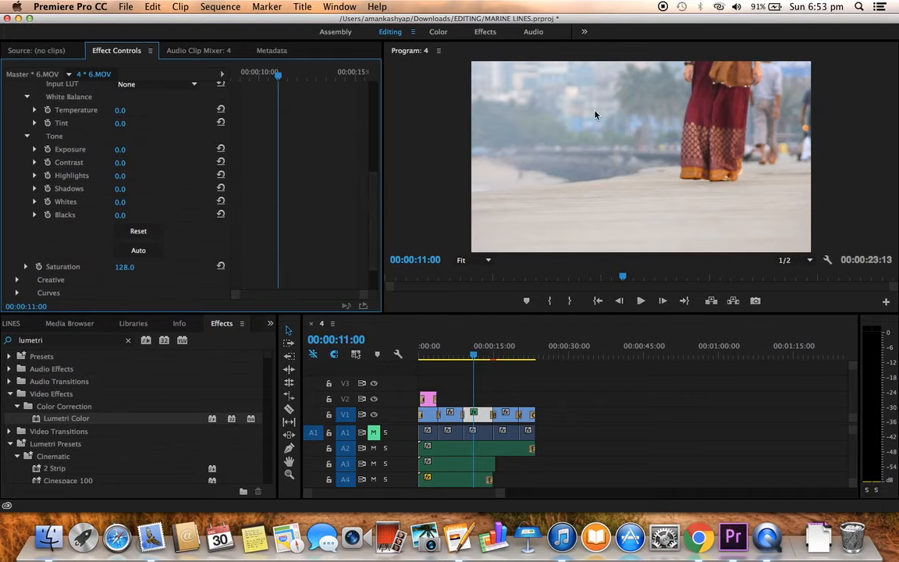
drag(125, 175, 109, 174)
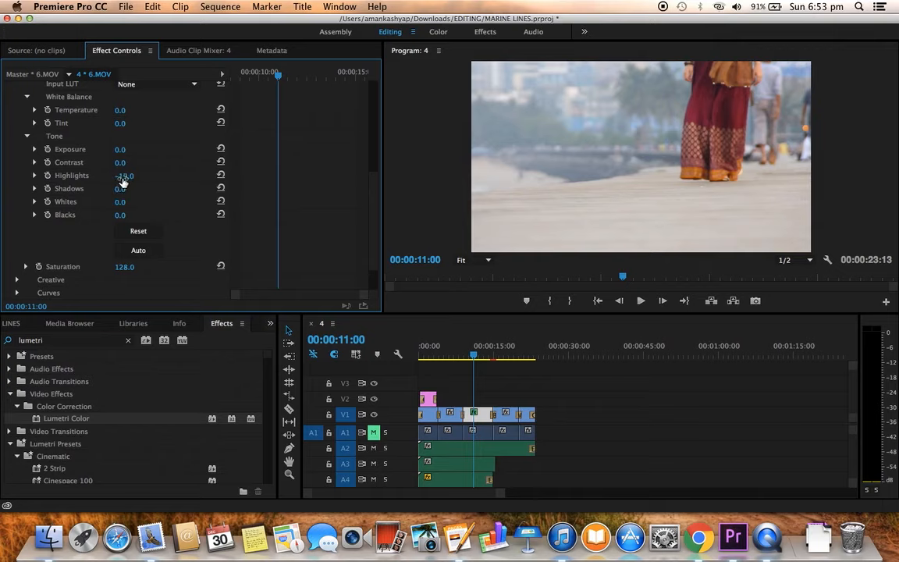
drag(125, 175, 131, 175)
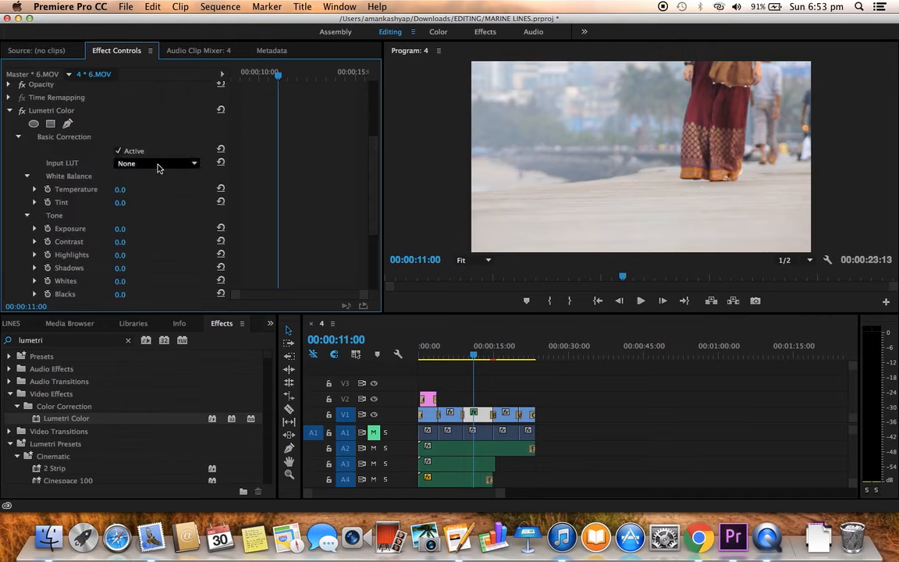
Browse the Input LUT list, then move to the MARINE LINES 2 project with clips 4.MOV–7.MOV
click(156, 164)
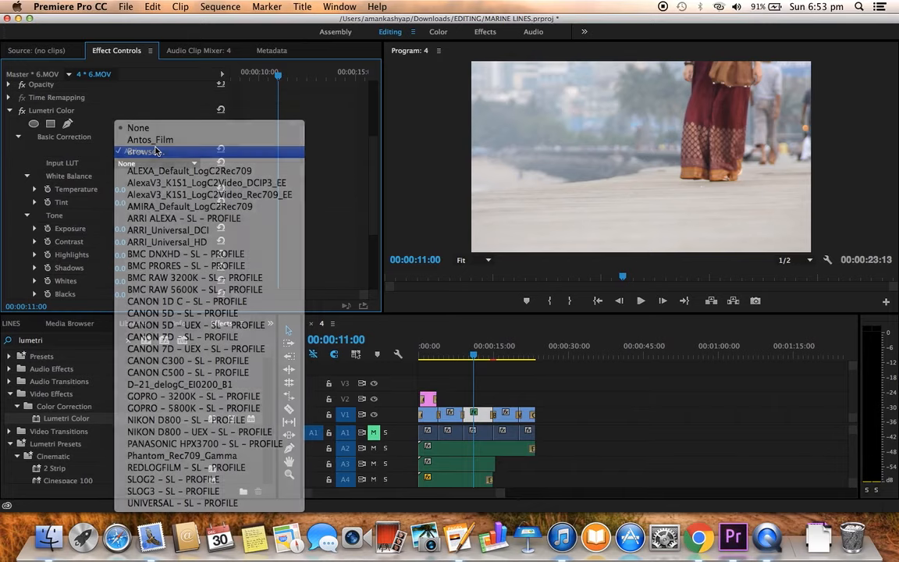
click(150, 151)
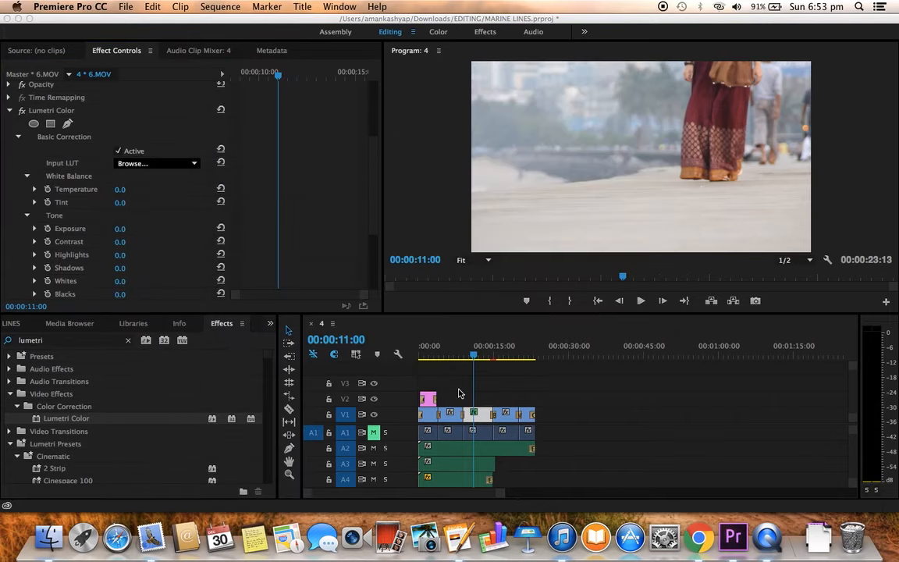
click(156, 164)
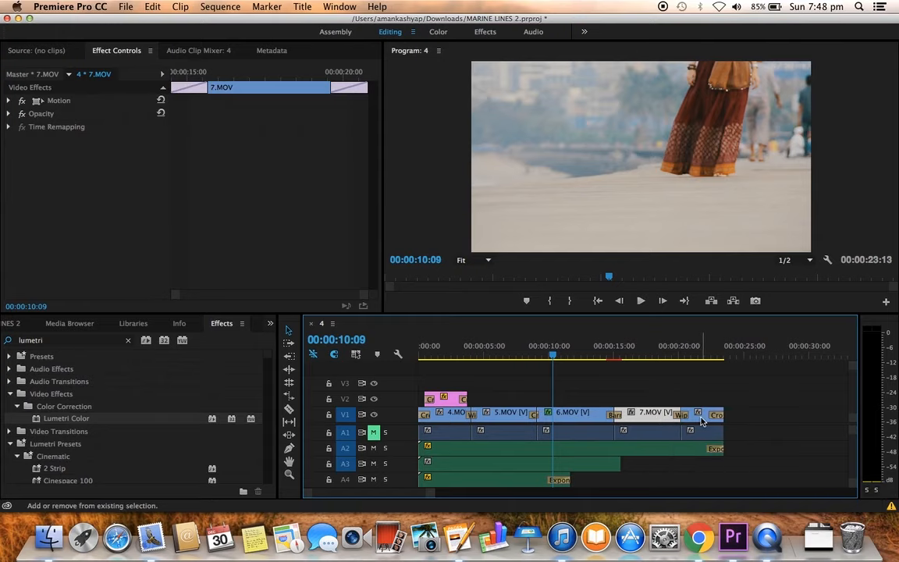
mouse_move(701, 420)
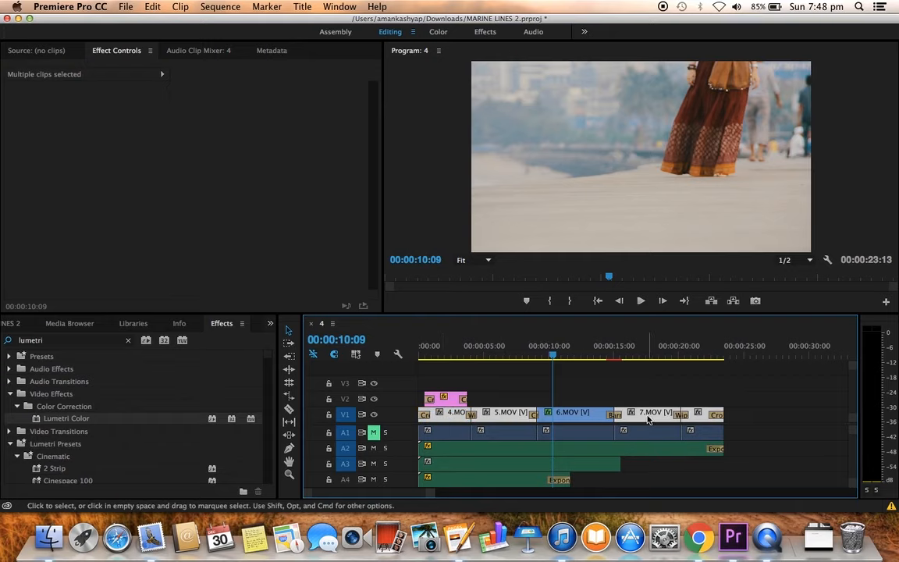
mouse_move(653, 418)
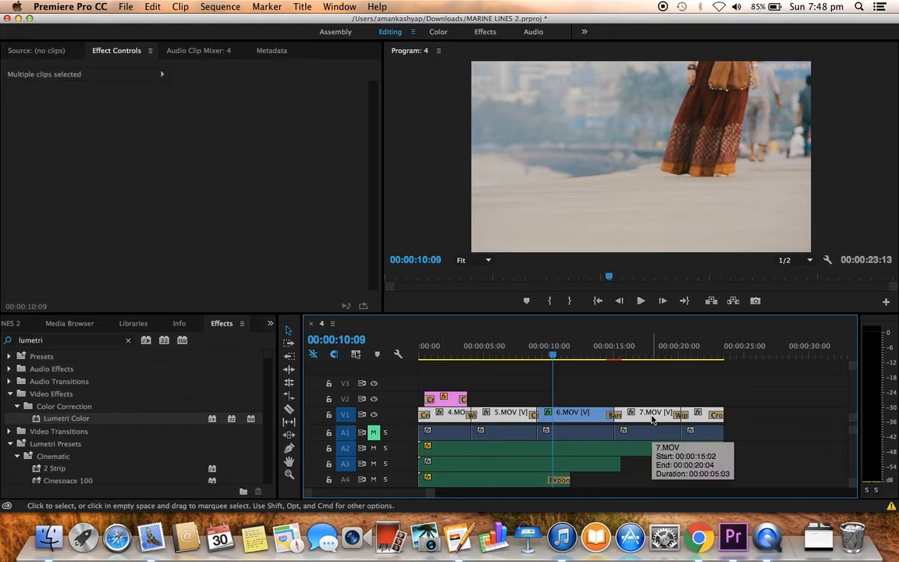
Paste Attributes onto the selected clips, keeping Lumetri Color checked, and confirm
right_click(653, 418)
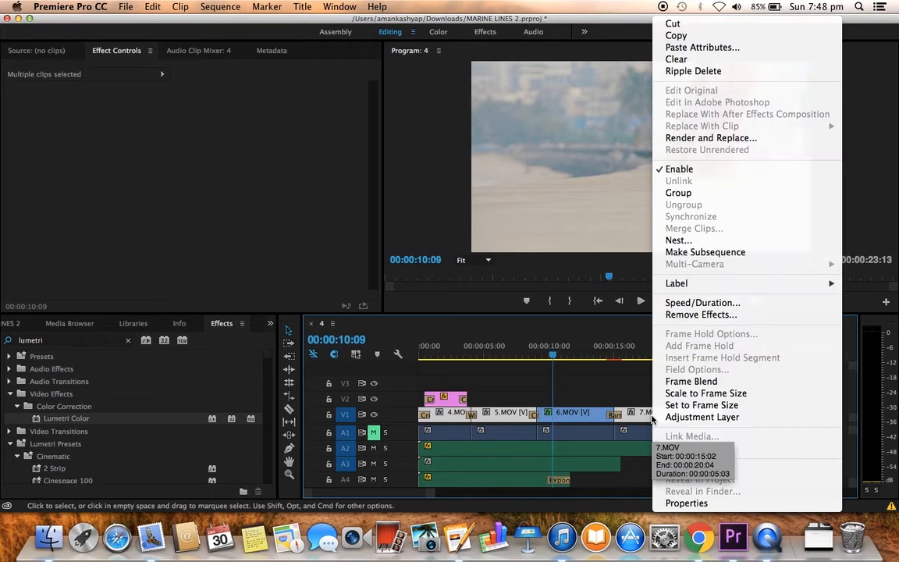
mouse_move(703, 47)
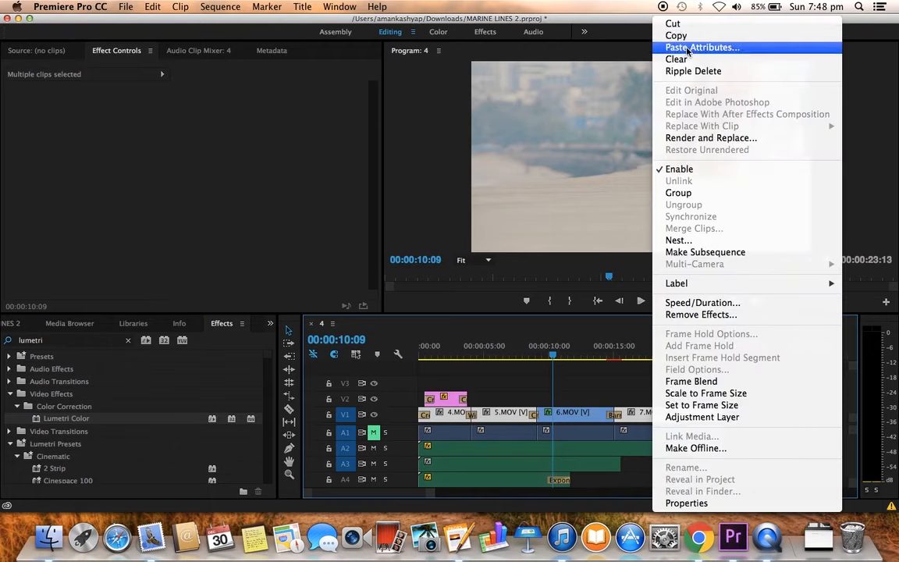
click(701, 47)
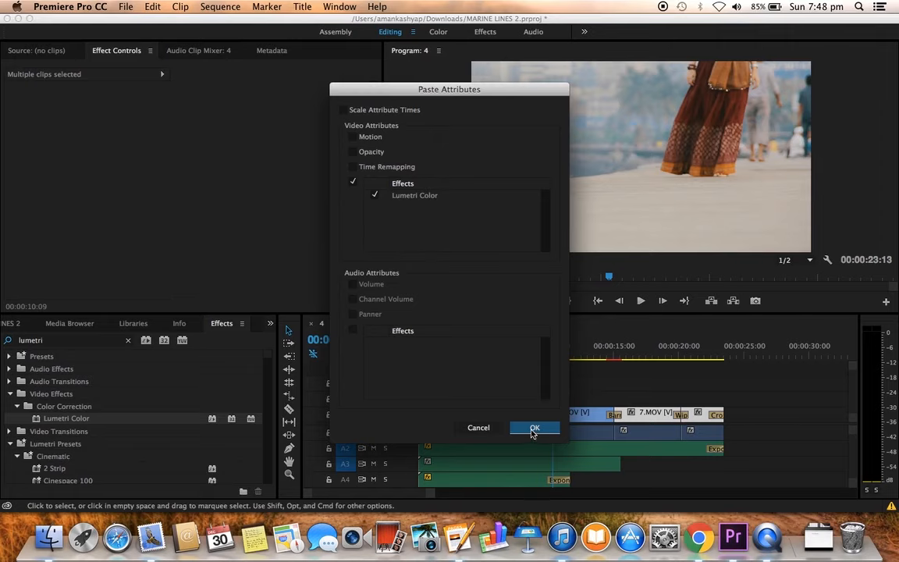
click(534, 428)
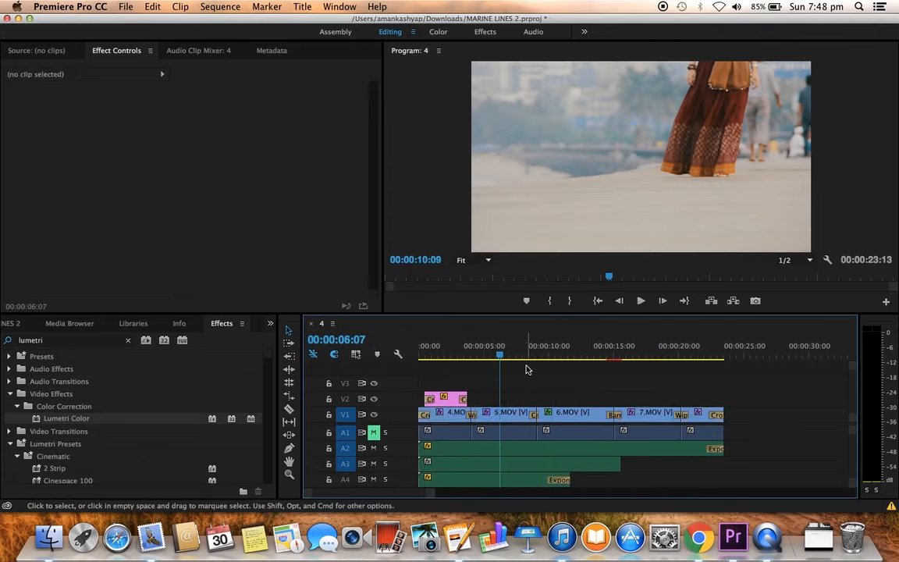
click(500, 415)
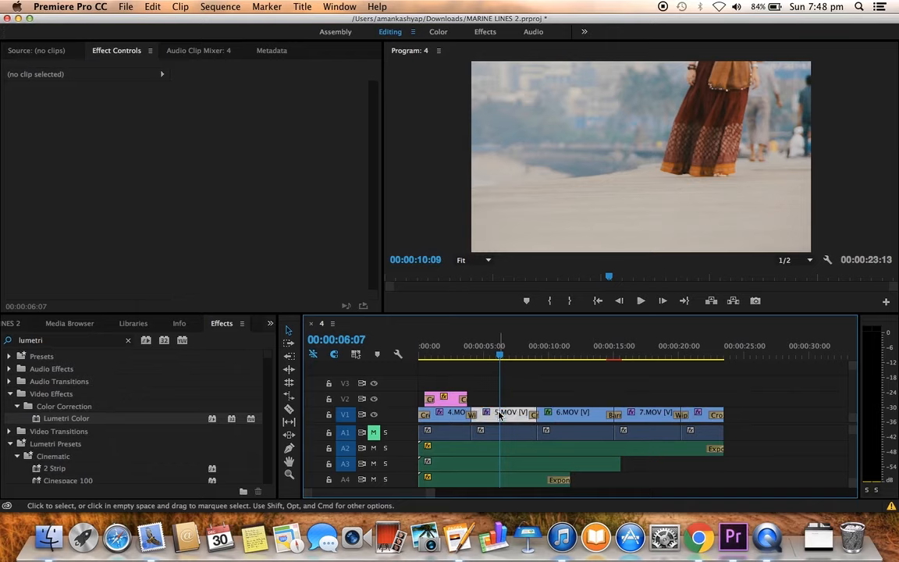
click(507, 412)
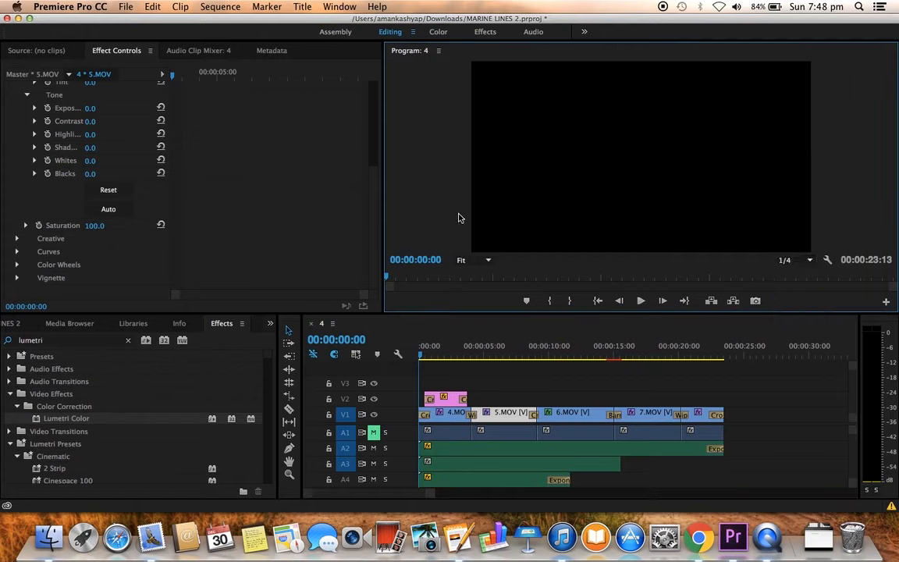
mouse_move(433, 194)
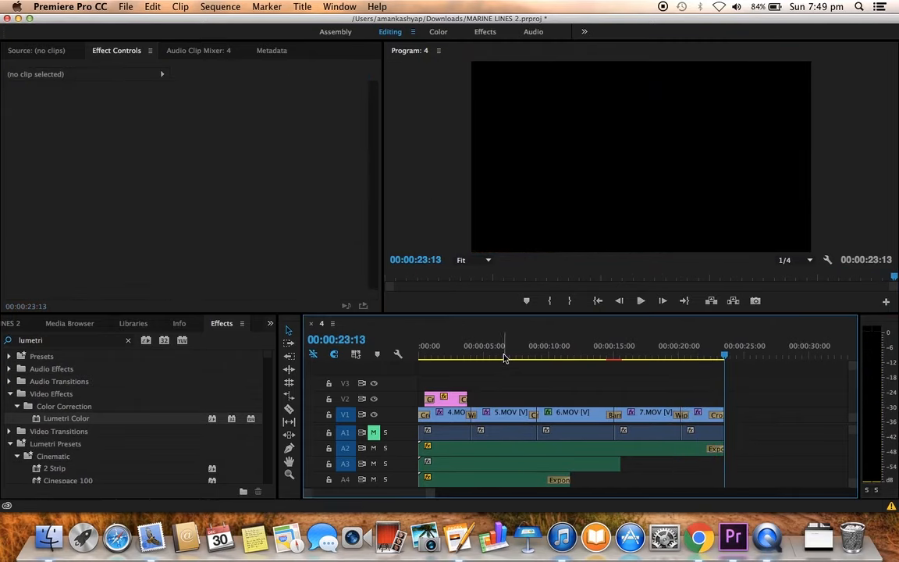
click(503, 356)
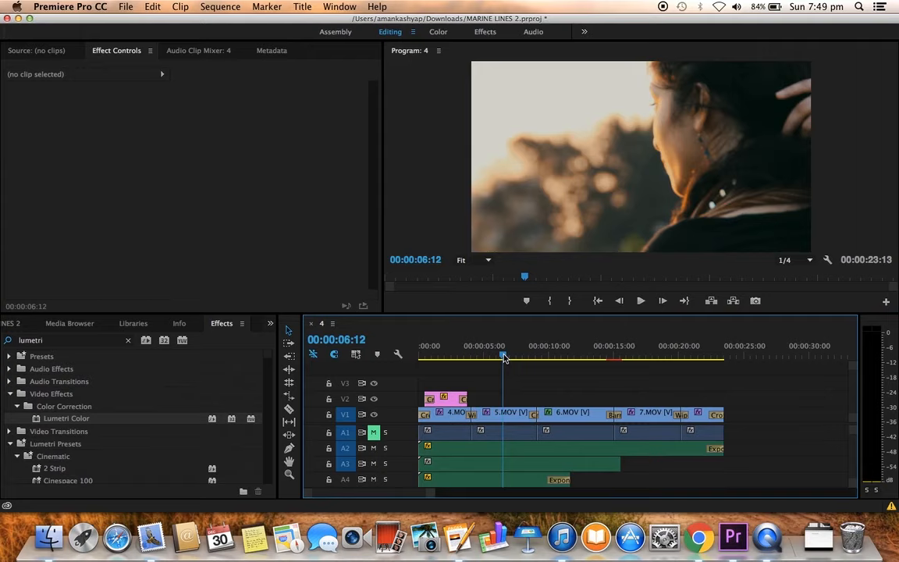